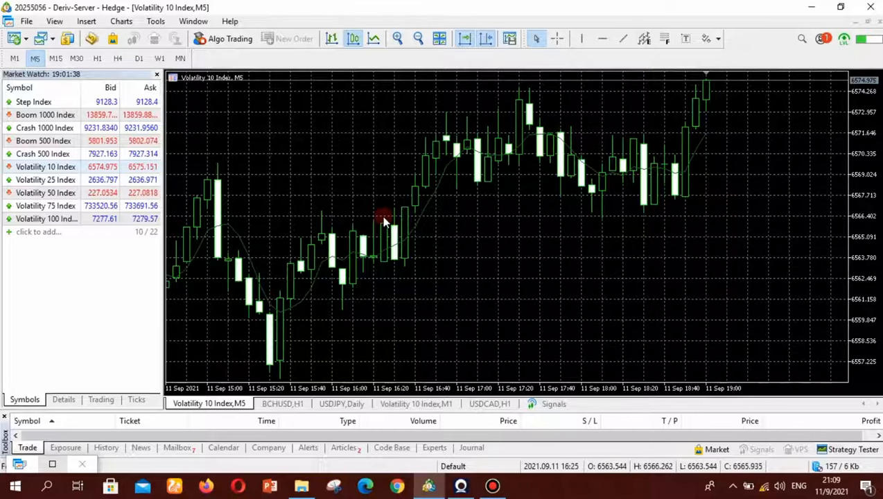
mouse_move(421, 227)
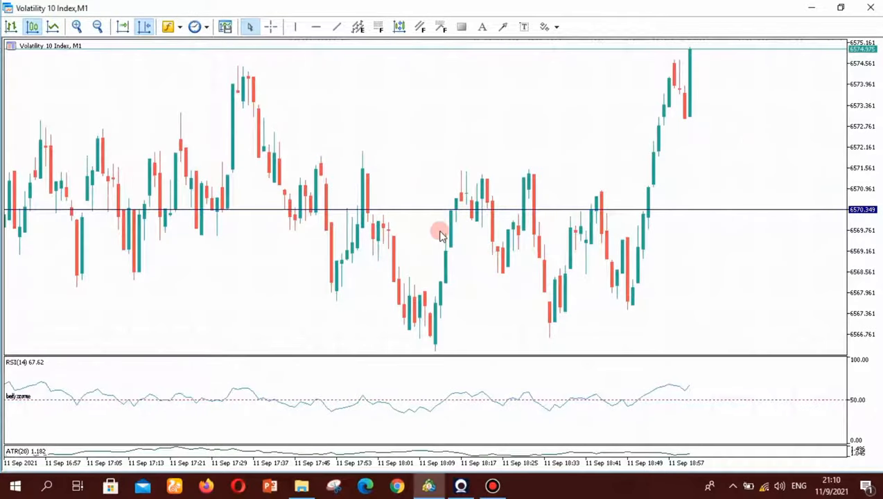
mouse_move(445, 230)
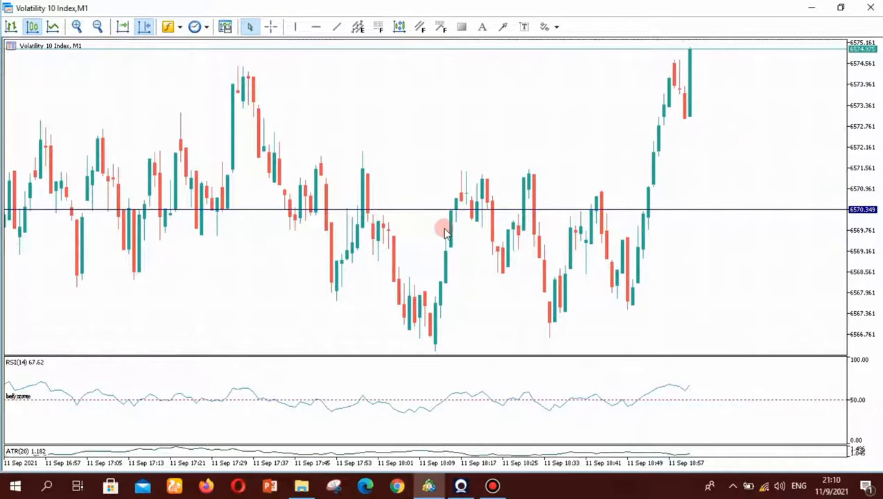
mouse_move(444, 234)
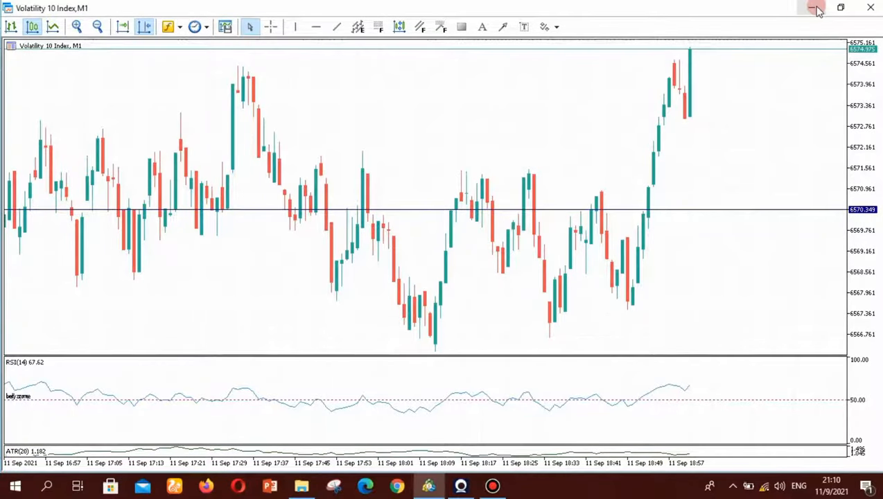
Minimize the white M1 reference chart to return to the black M5 chart
click(818, 7)
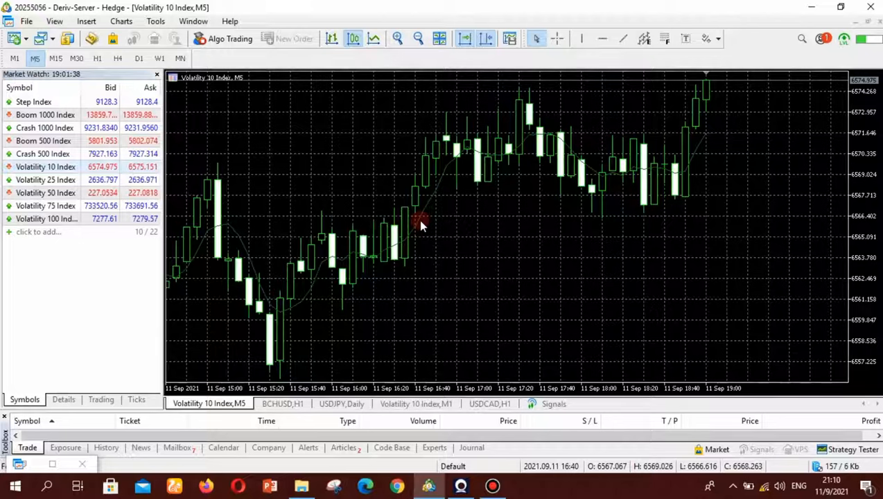
mouse_move(322, 200)
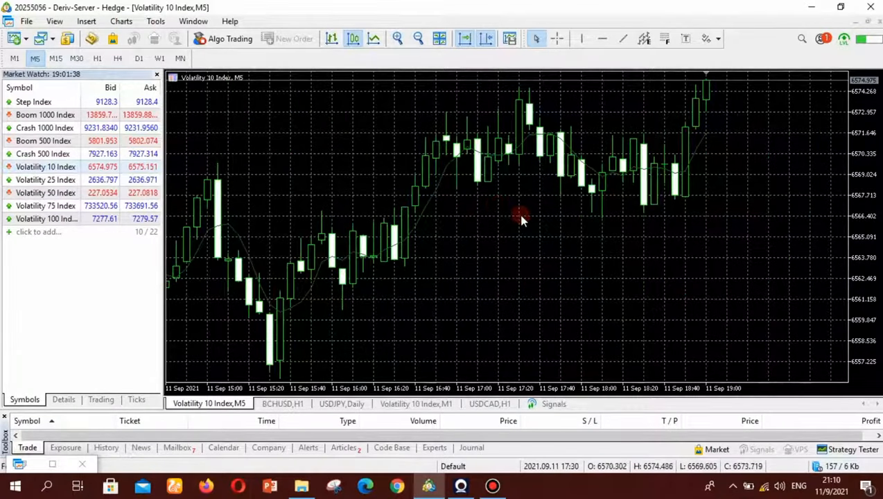
mouse_move(548, 228)
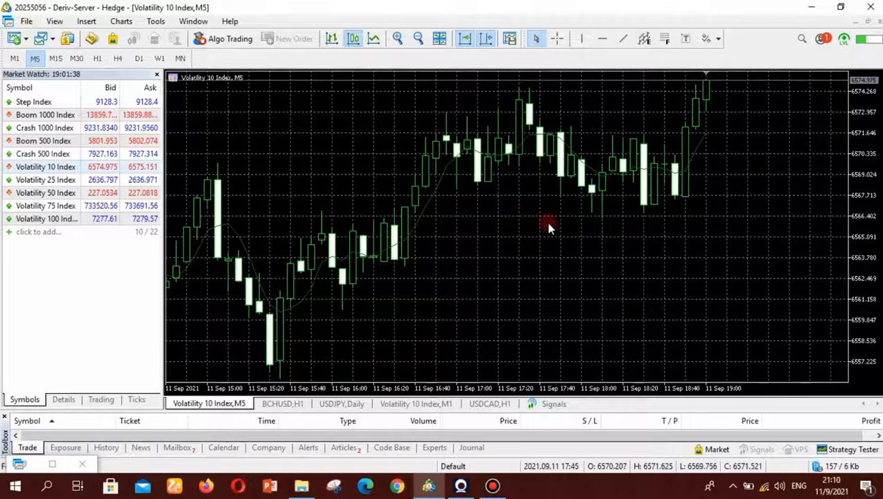
mouse_move(441, 221)
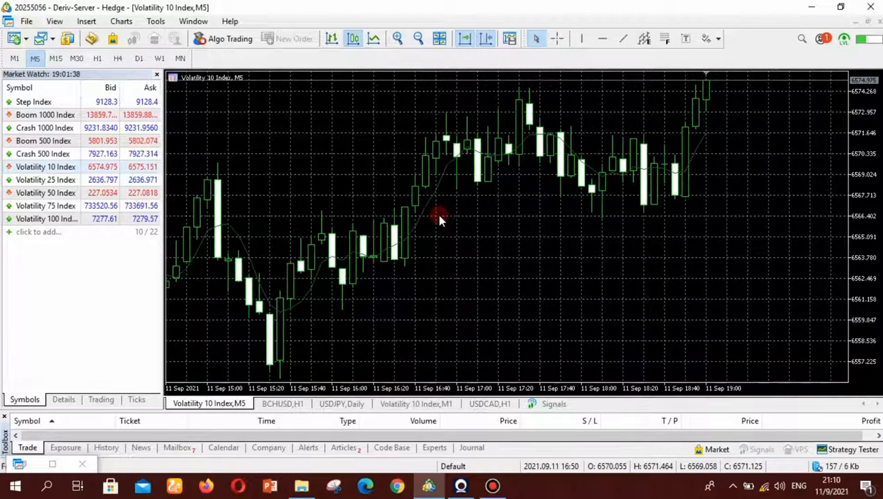
mouse_move(476, 212)
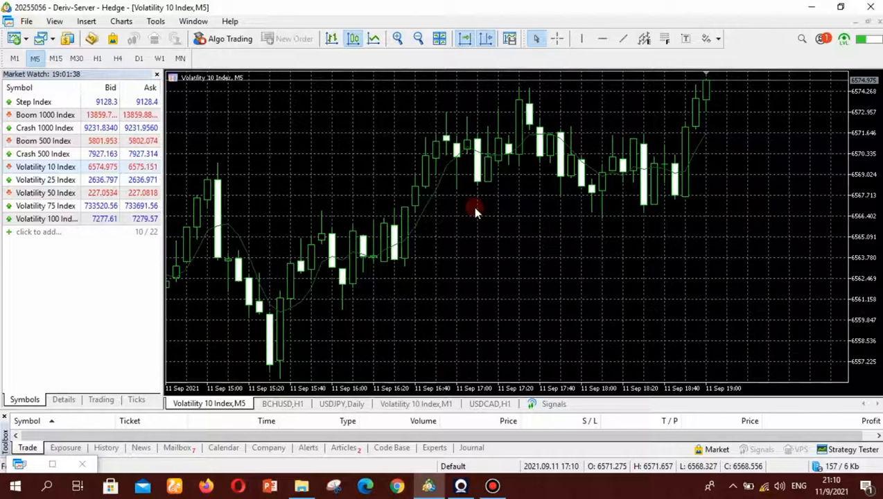
mouse_move(434, 183)
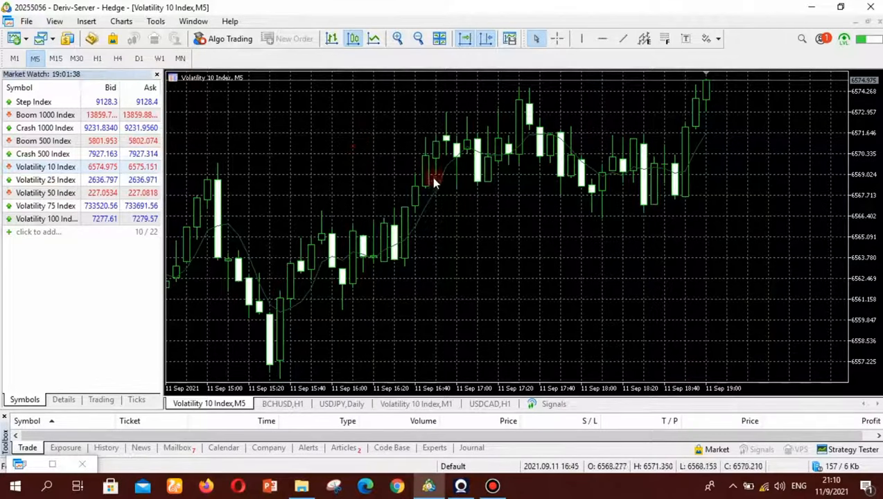
mouse_move(354, 151)
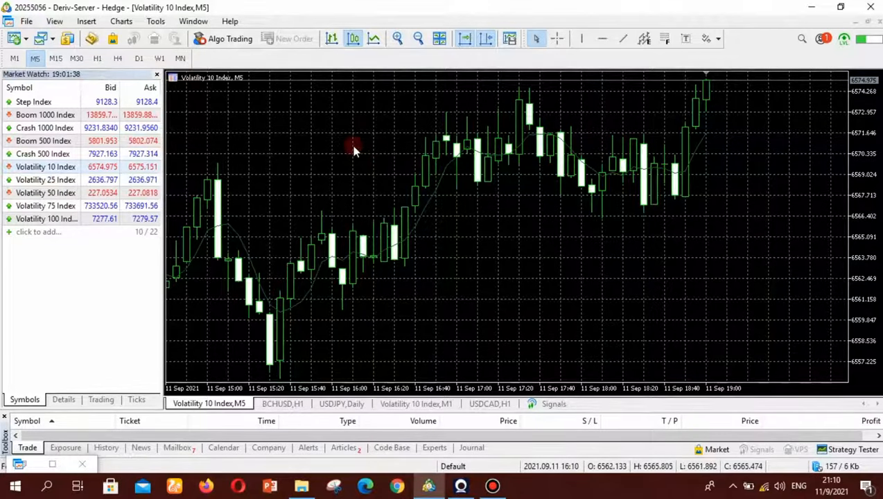
mouse_move(511, 219)
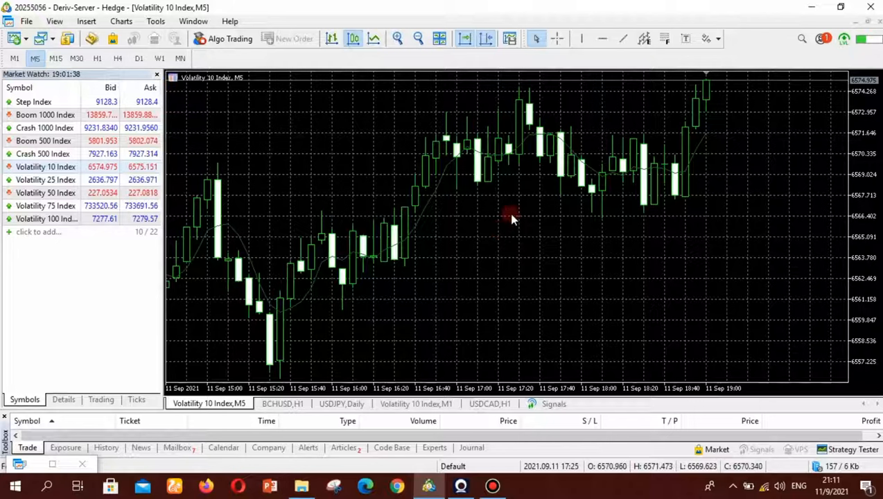
Open the M5 chart's Properties, glance at the Common settings, then view the Colors tab
right_click(511, 213)
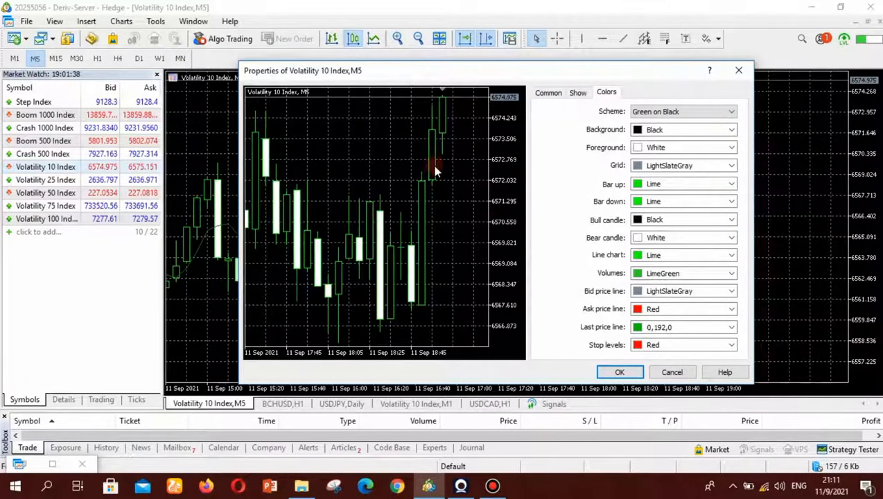
mouse_move(508, 193)
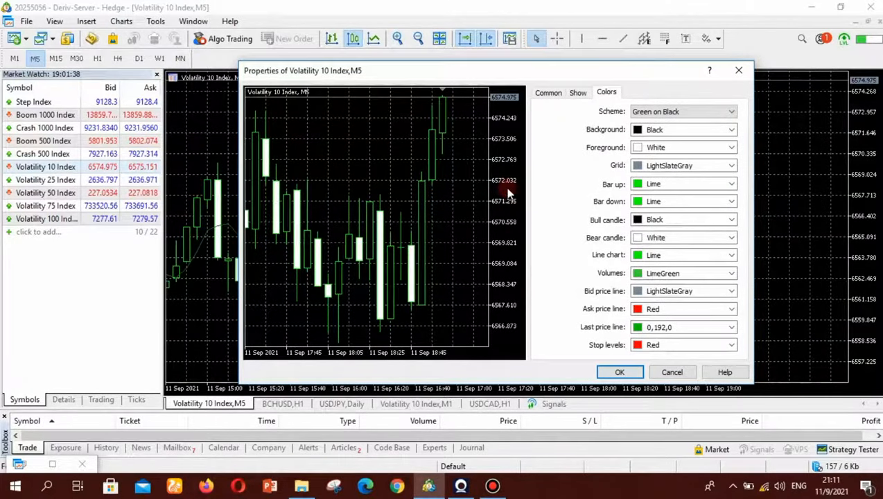
mouse_move(539, 127)
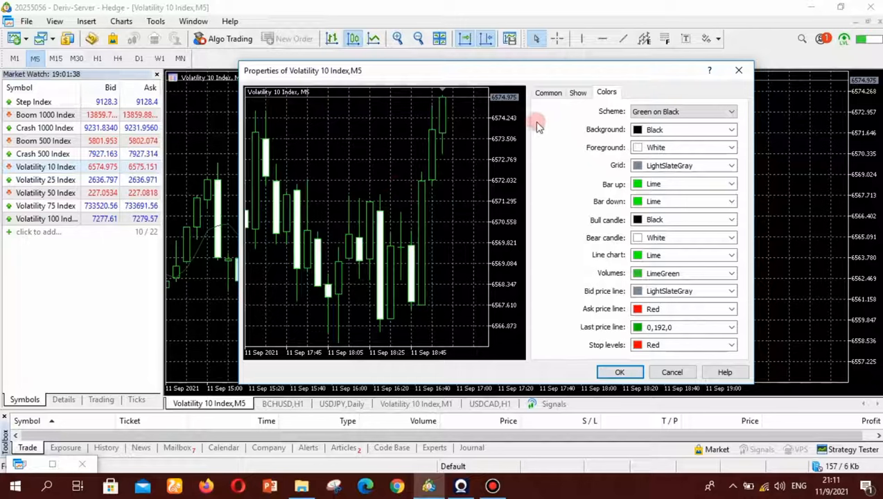
click(549, 92)
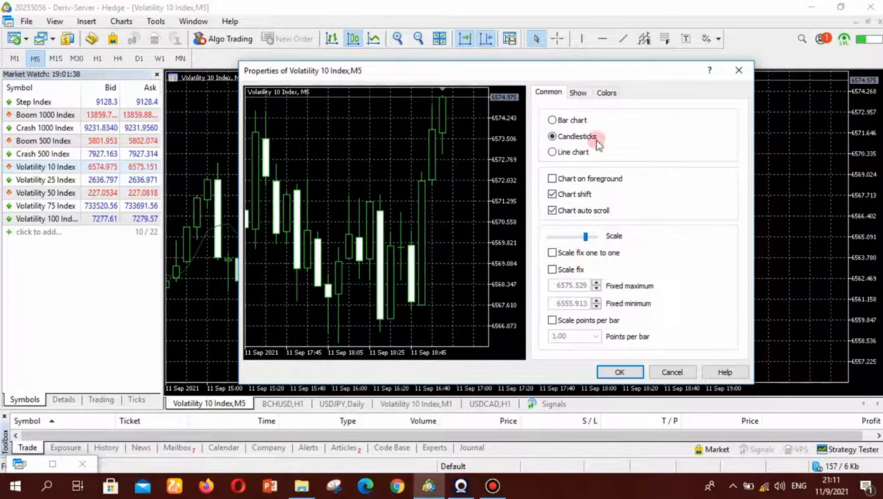
mouse_move(606, 93)
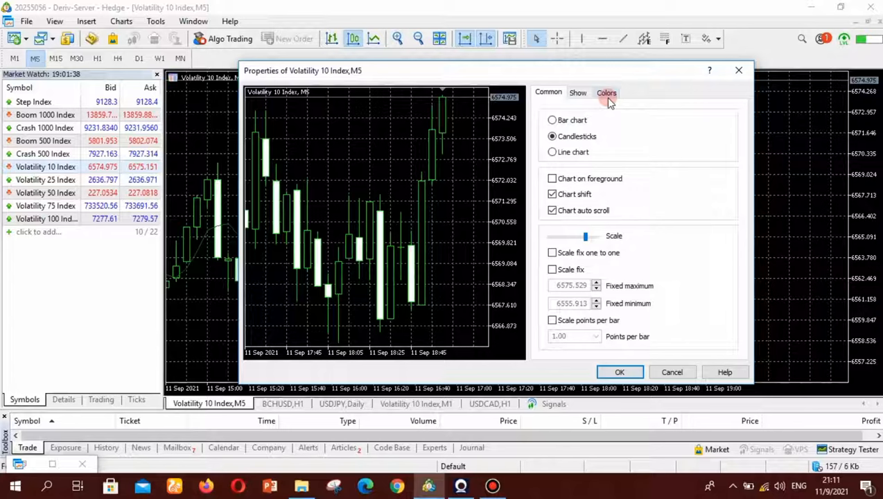
click(605, 92)
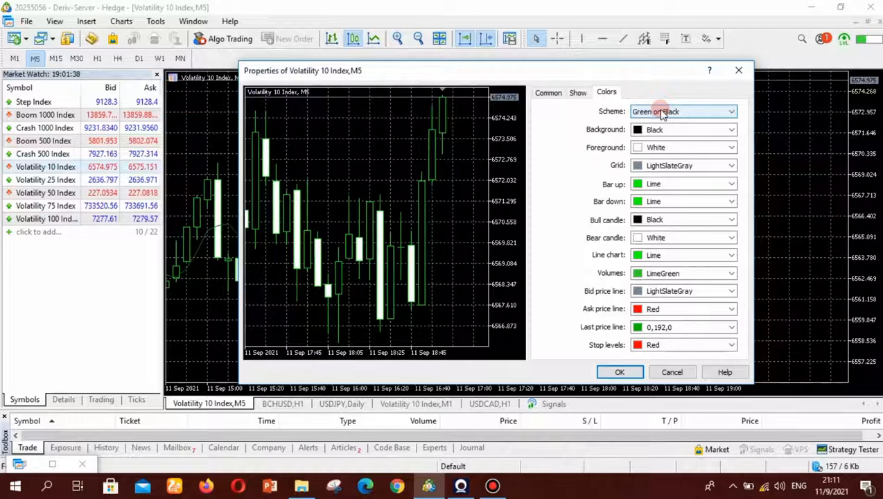
Try the Black on White preset, then settle on the Color on White scheme
click(730, 111)
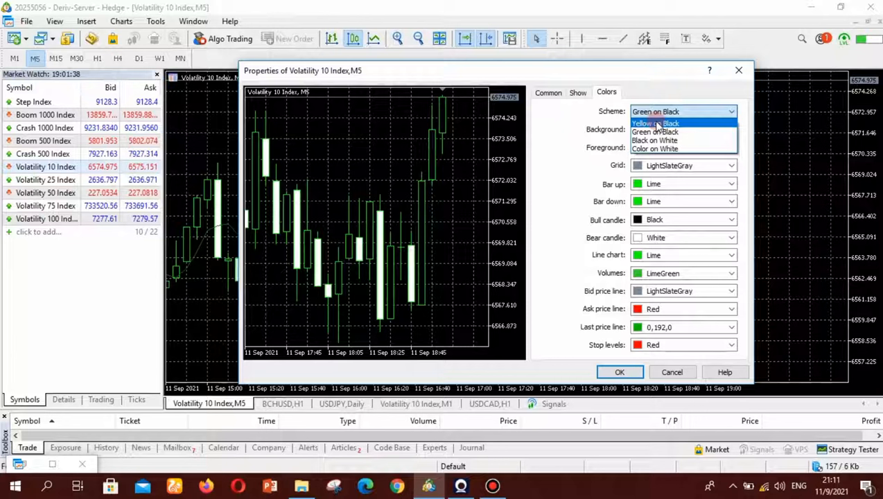
click(654, 142)
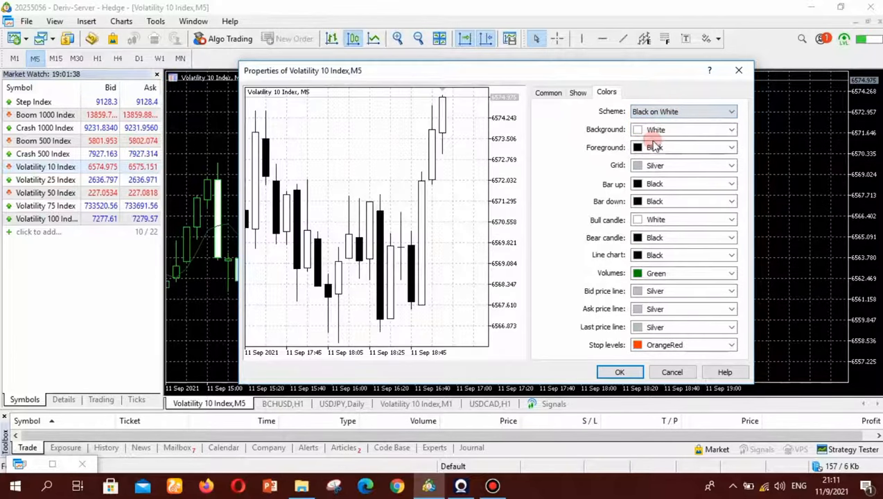
mouse_move(411, 149)
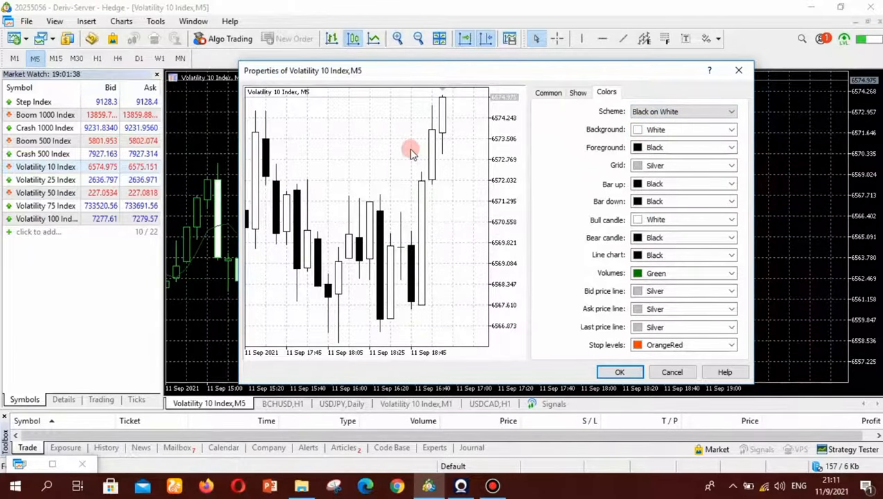
mouse_move(436, 240)
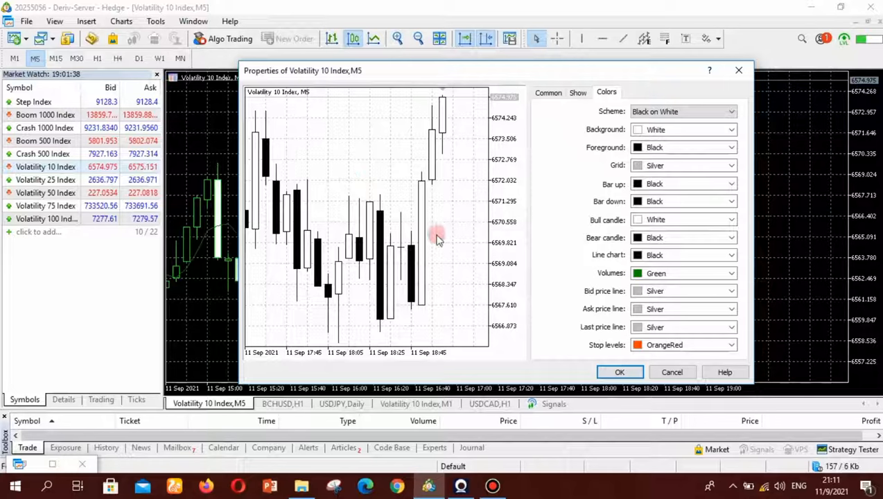
mouse_move(617, 125)
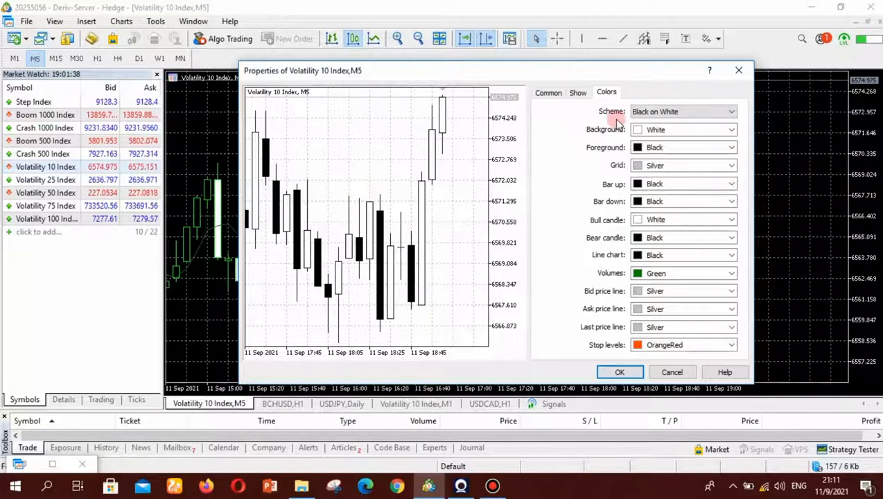
click(732, 111)
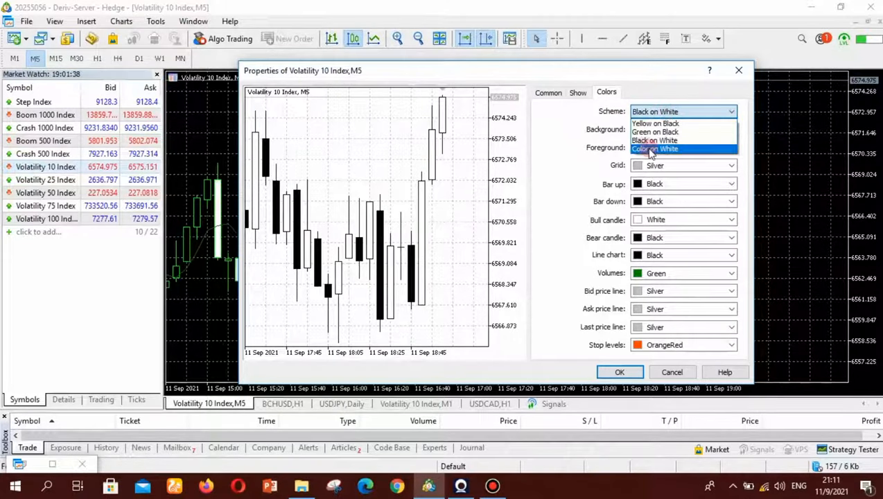
click(655, 148)
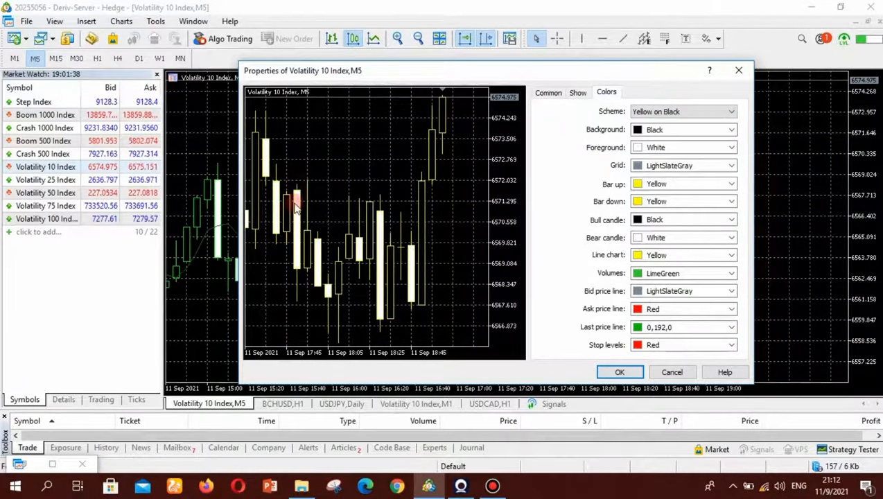
click(731, 112)
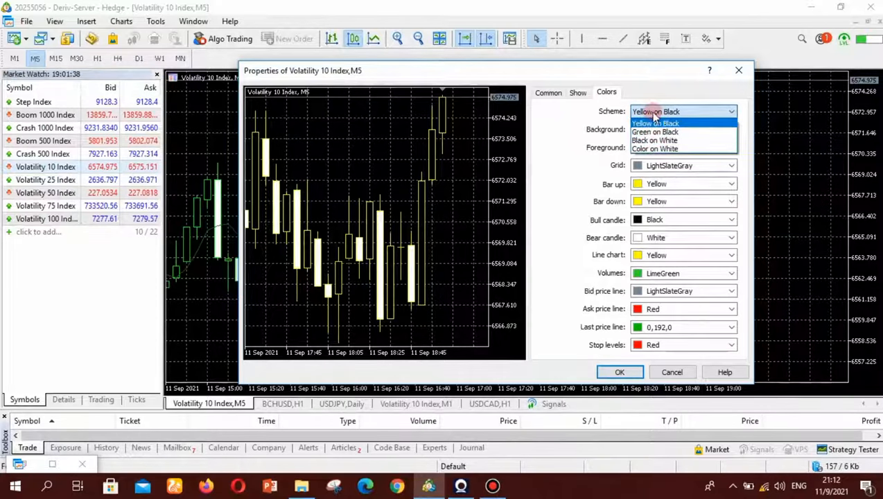
click(654, 148)
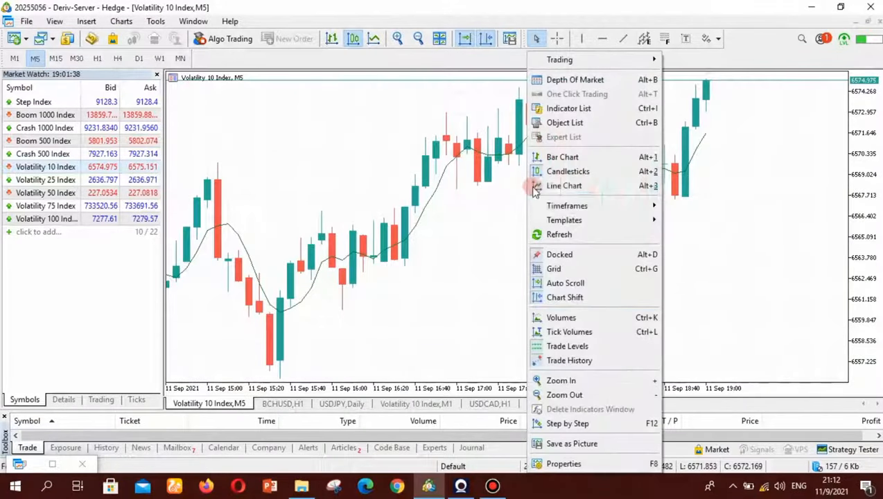
Reopen the Volatility 10 Index chart's Properties on the Colors tab
click(564, 464)
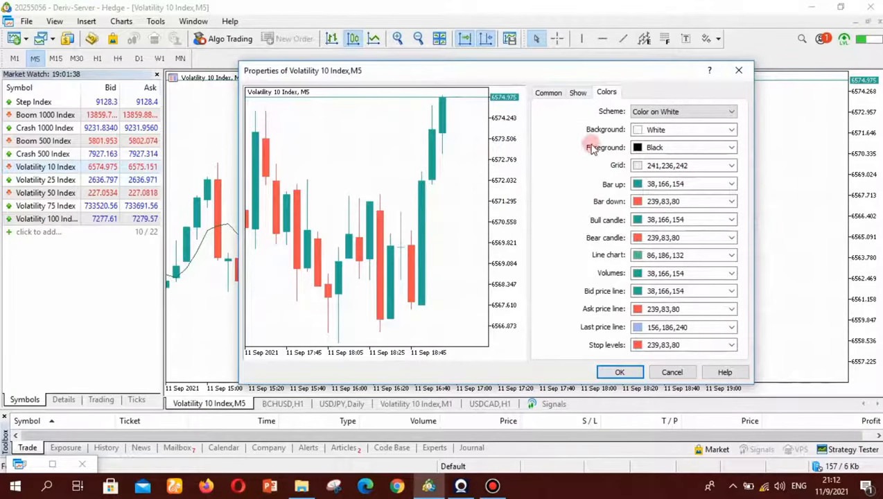
mouse_move(588, 152)
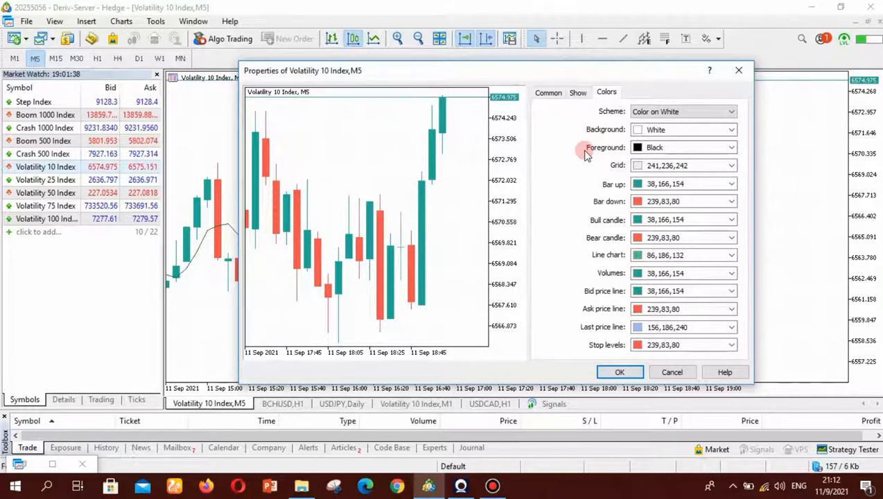
mouse_move(426, 169)
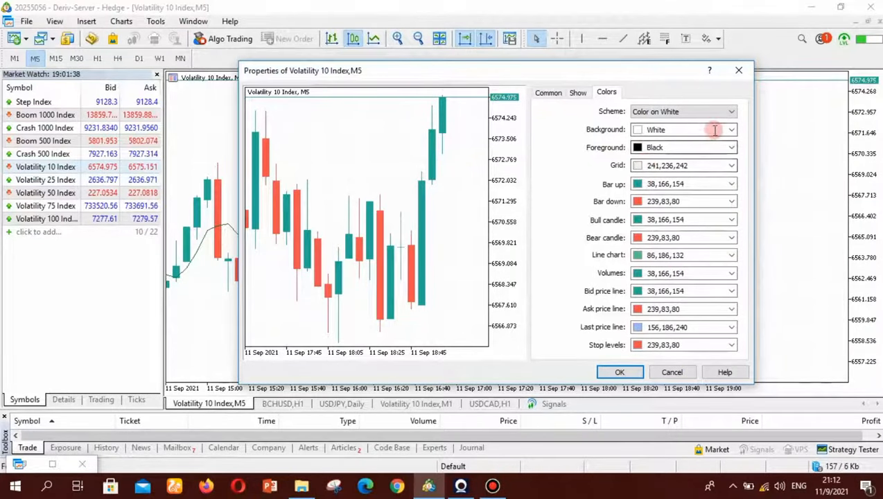
mouse_move(565, 221)
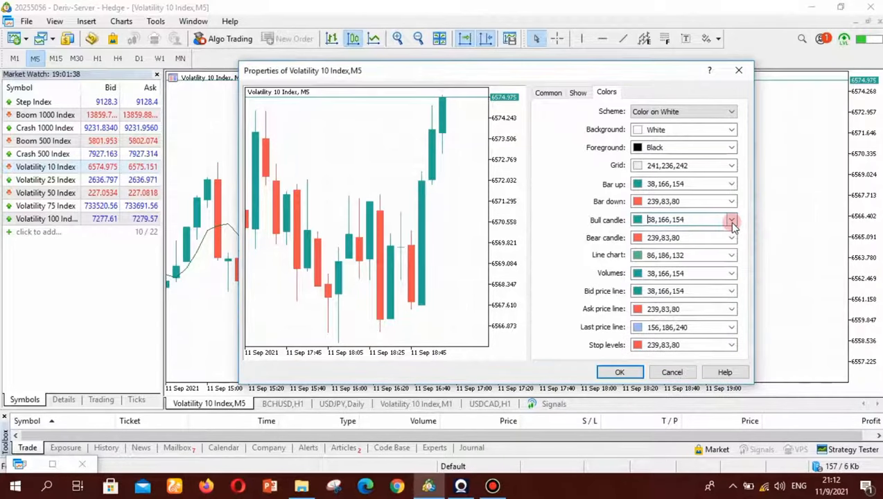
Colour bull candles and up bars MediumBlue, bear candles and down bars Black, and apply
click(731, 220)
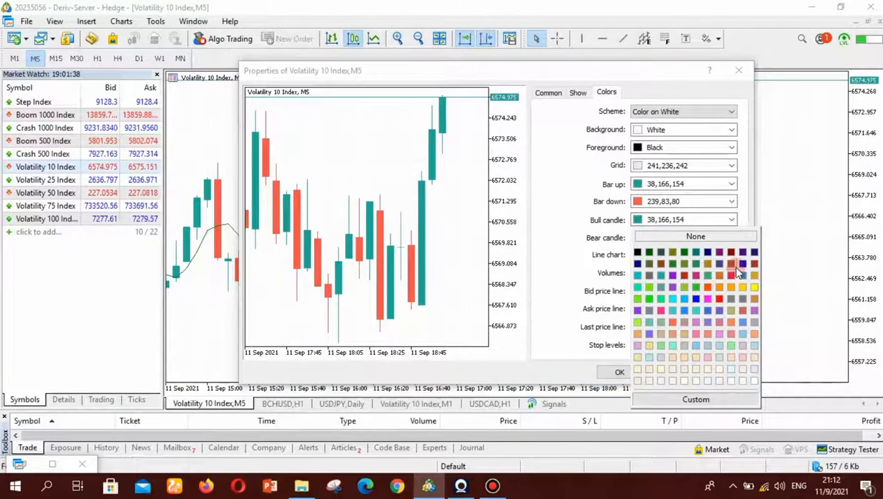
click(741, 263)
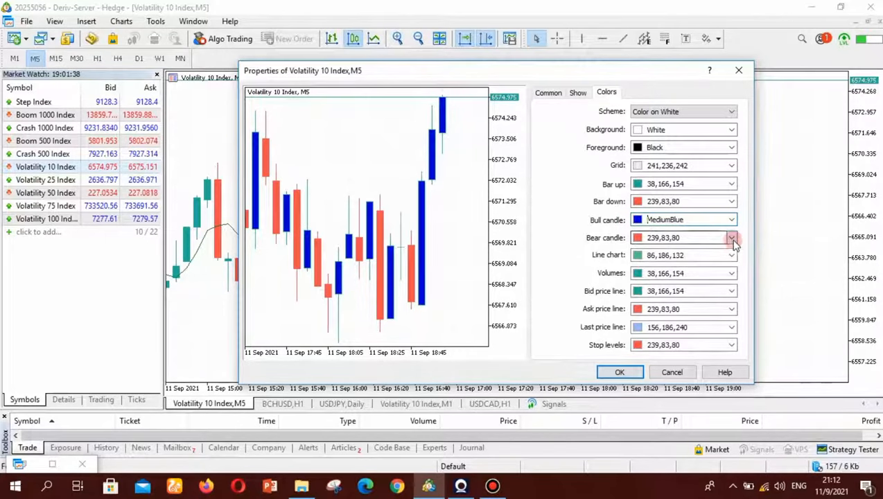
click(731, 237)
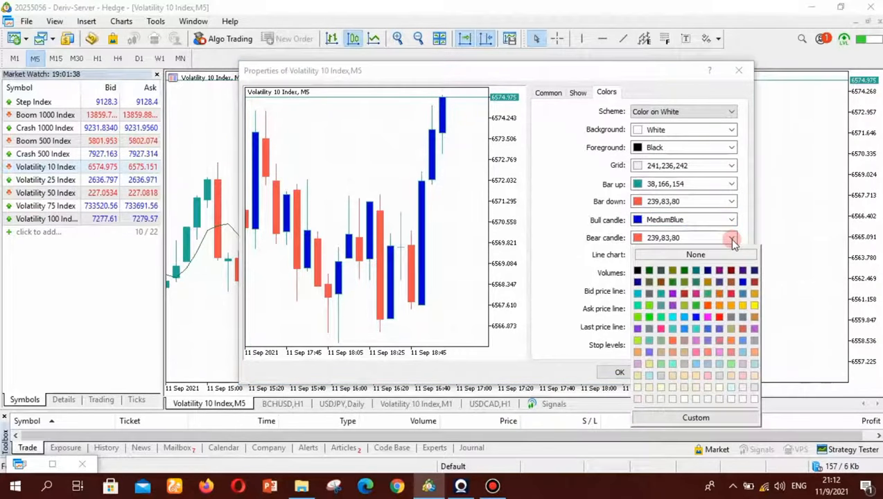
click(638, 270)
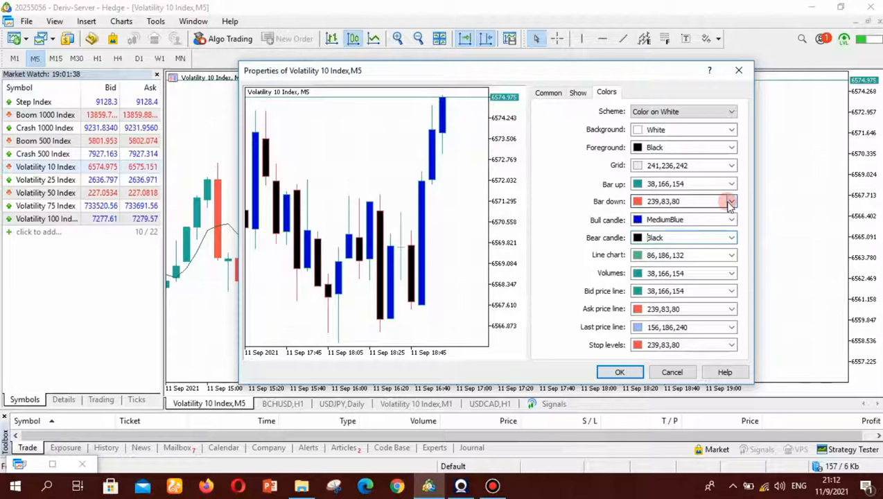
click(731, 201)
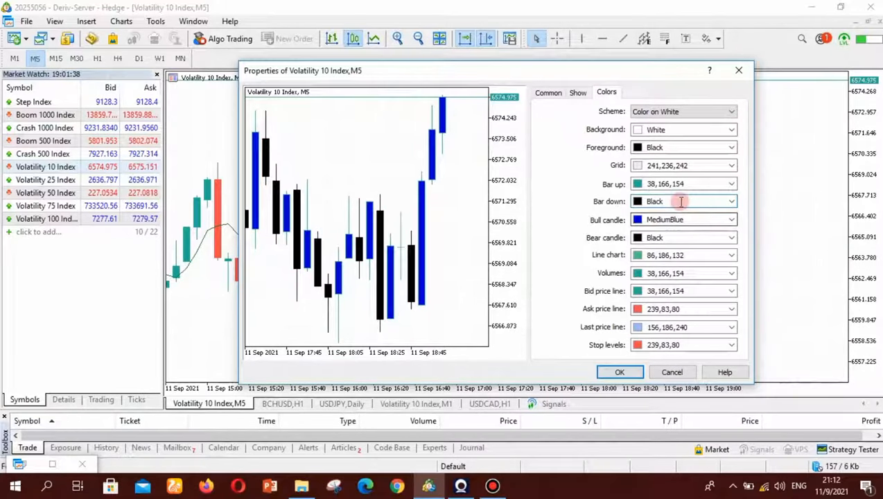
click(731, 201)
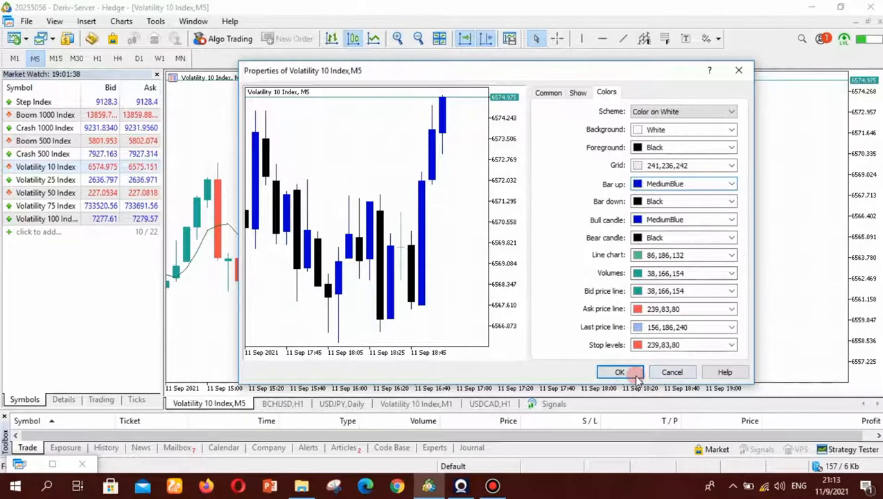
click(619, 372)
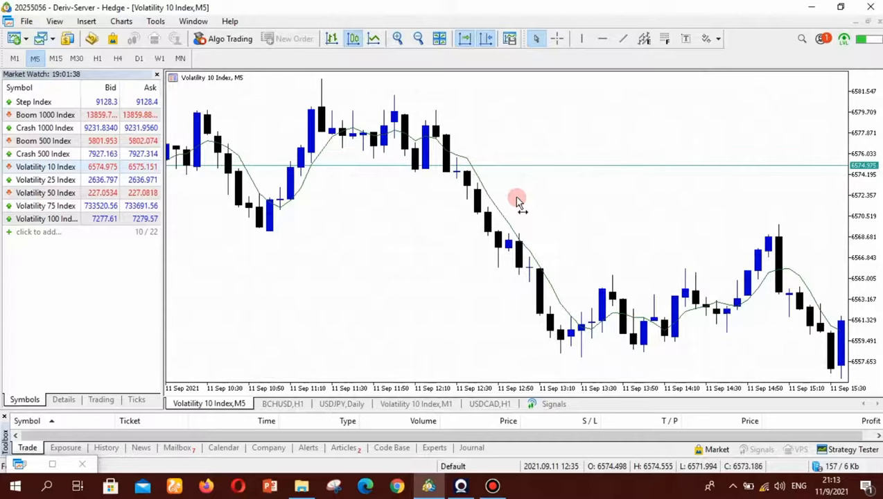
right_click(516, 199)
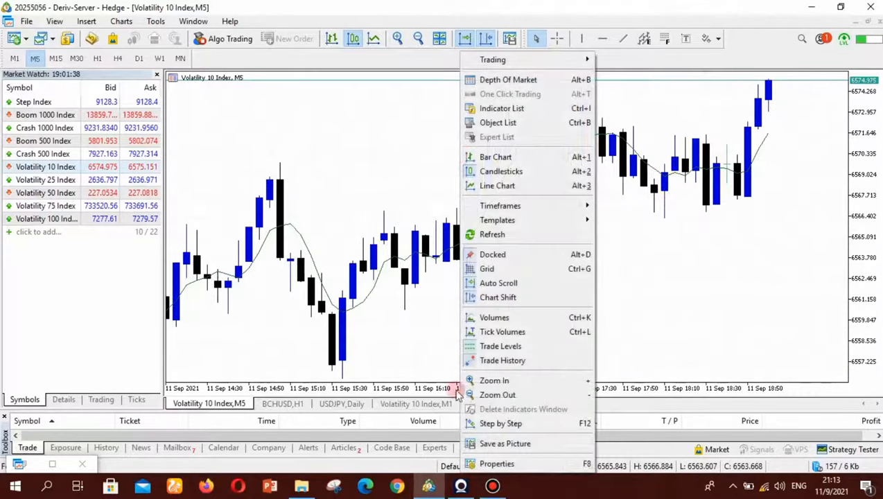
click(497, 464)
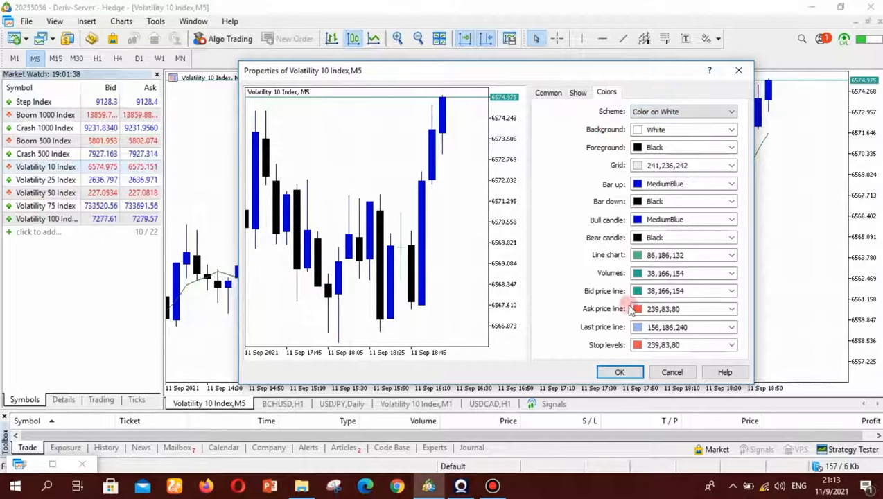
click(619, 372)
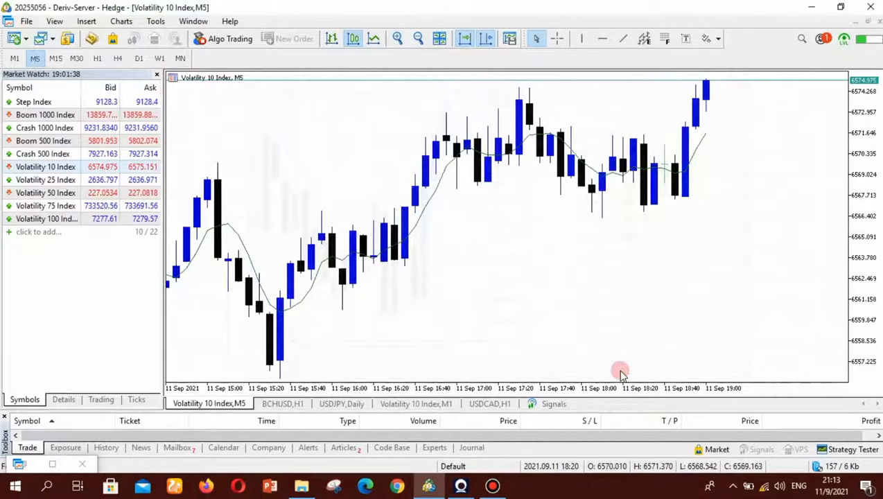
mouse_move(478, 173)
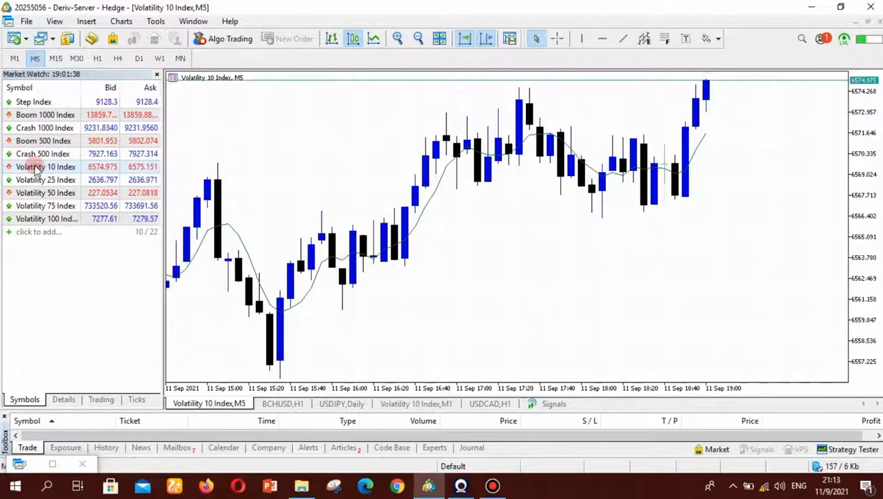
mouse_move(38, 180)
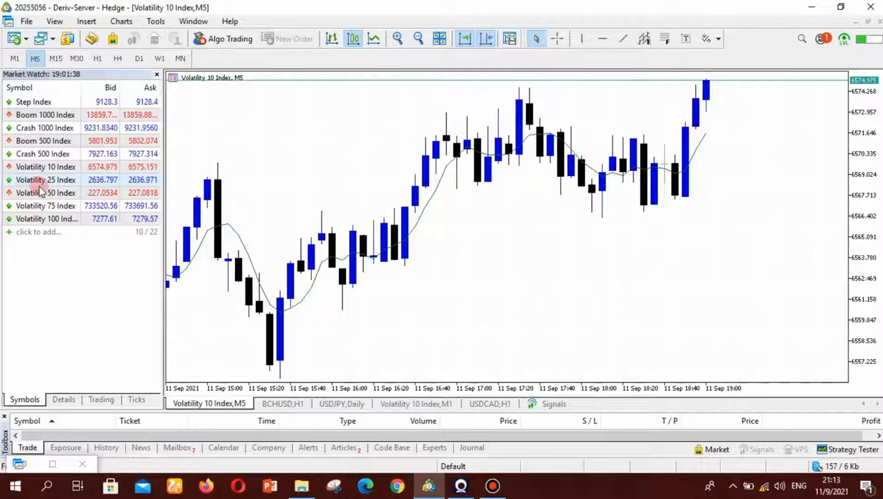
mouse_move(336, 207)
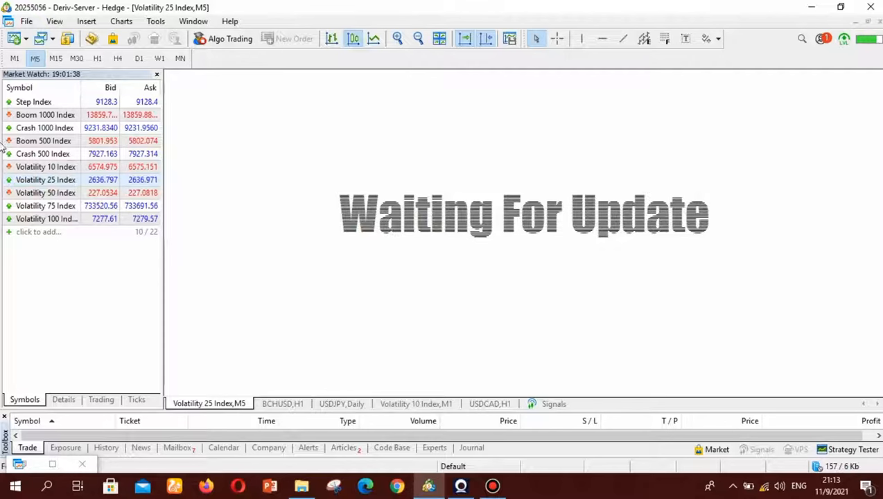
click(45, 166)
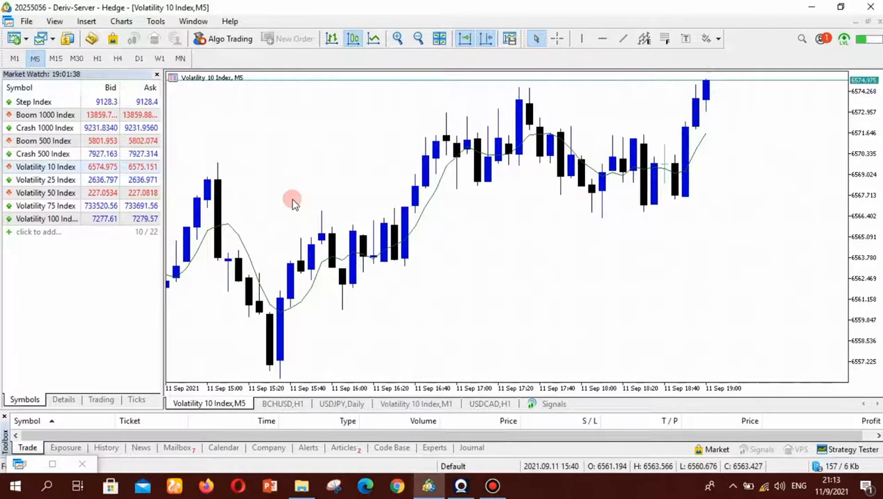